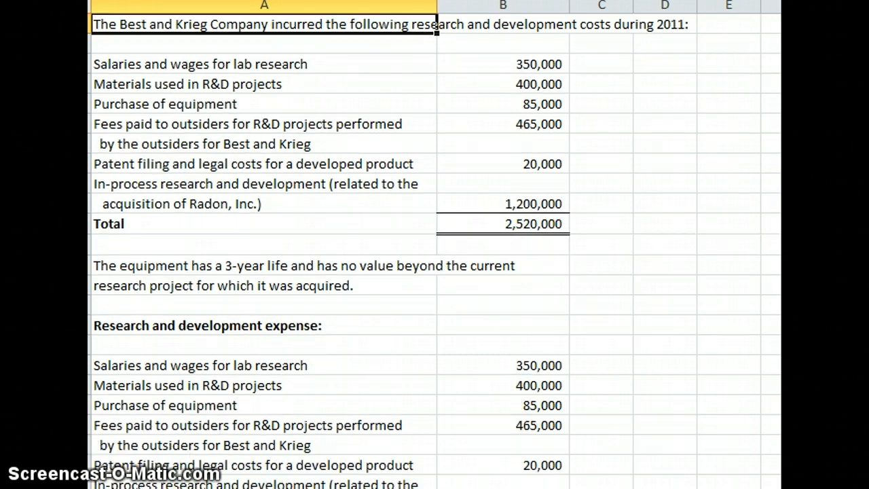
Scroll down until the Research and development expense section and its 2,520,000 total are visible
scroll(down, 3)
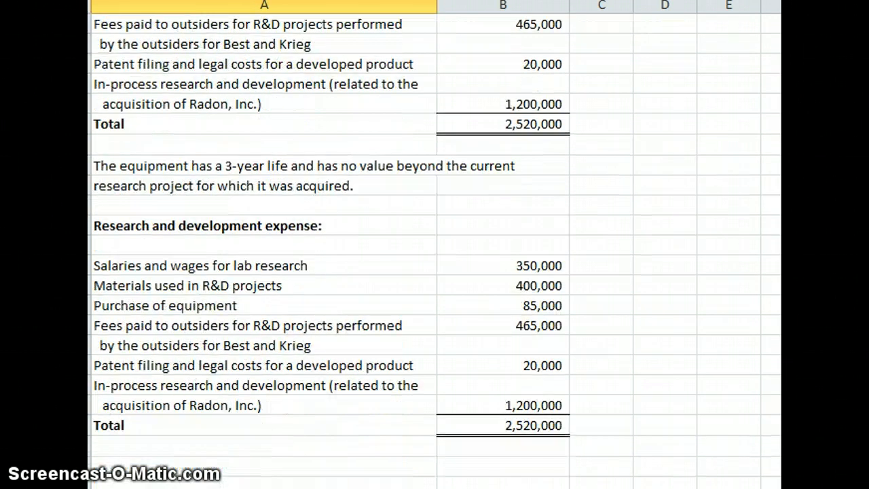
scroll(down, 3)
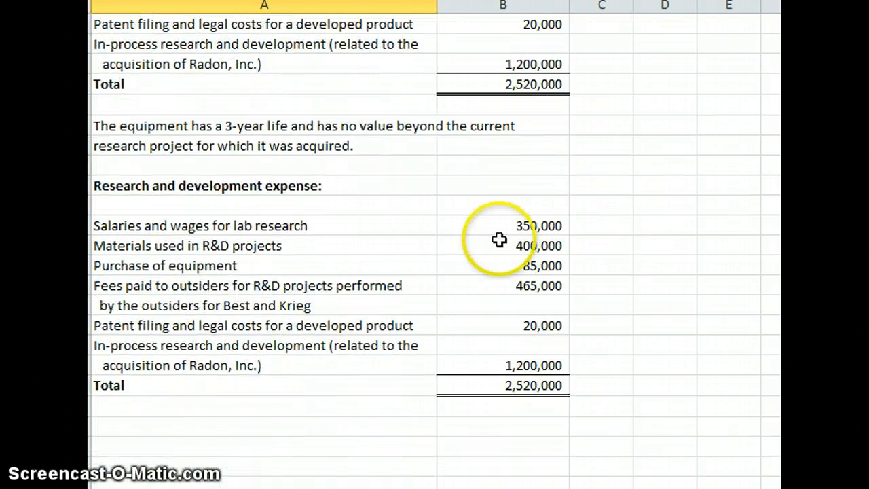
mouse_move(500, 239)
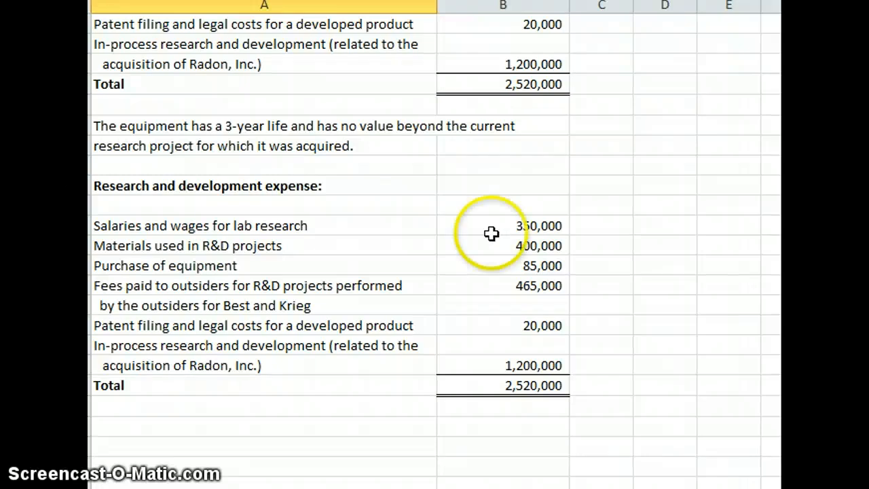
mouse_move(581, 255)
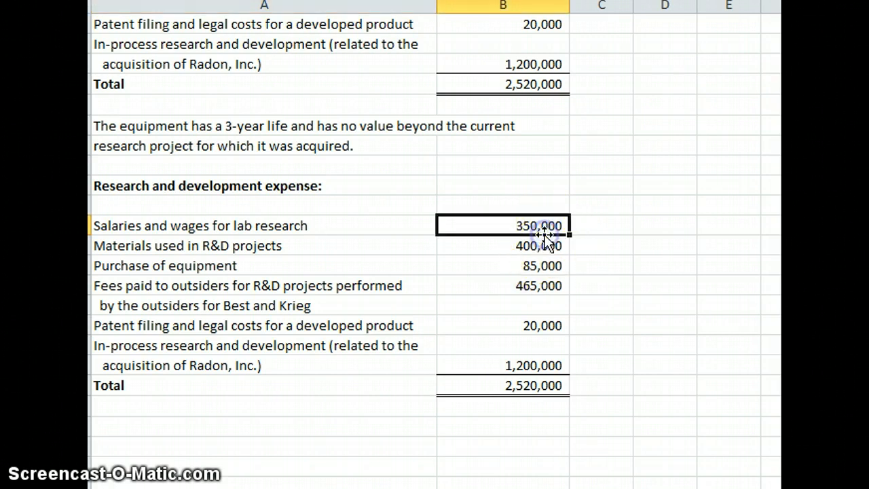
mouse_move(649, 323)
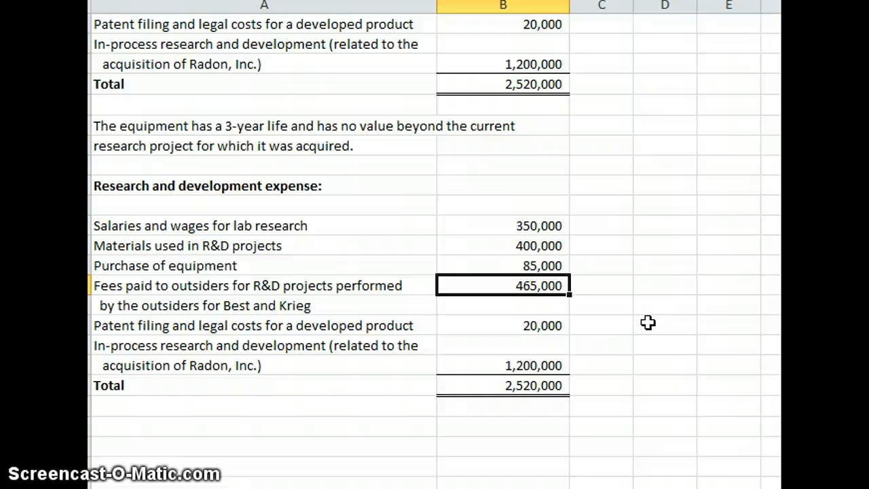
click(502, 326)
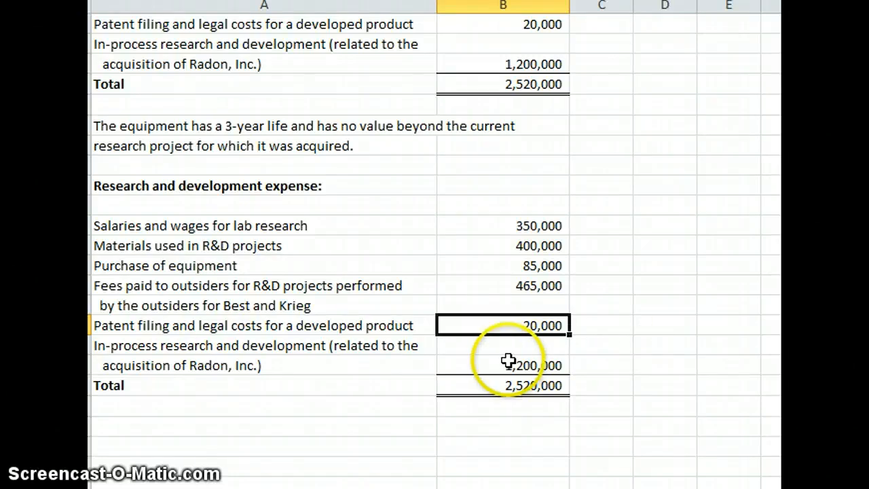
mouse_move(508, 352)
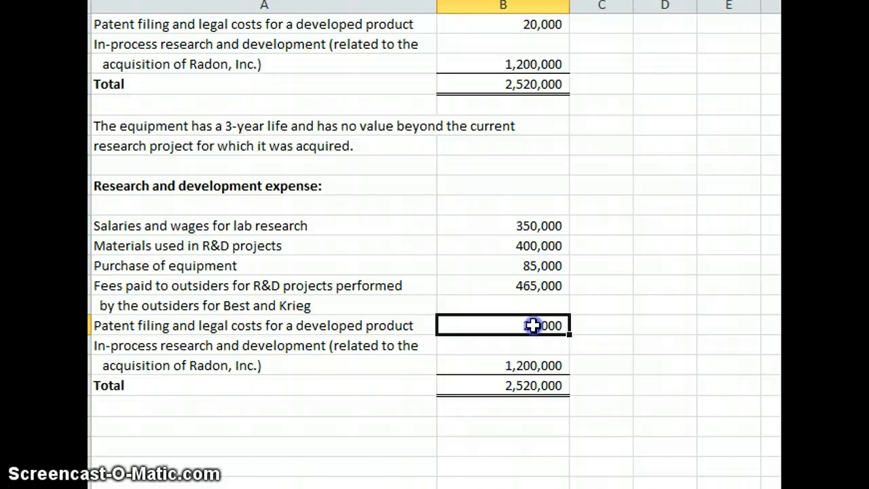
Delete the patent filing and legal costs row so the total recalculates to 2,500,000
click(264, 326)
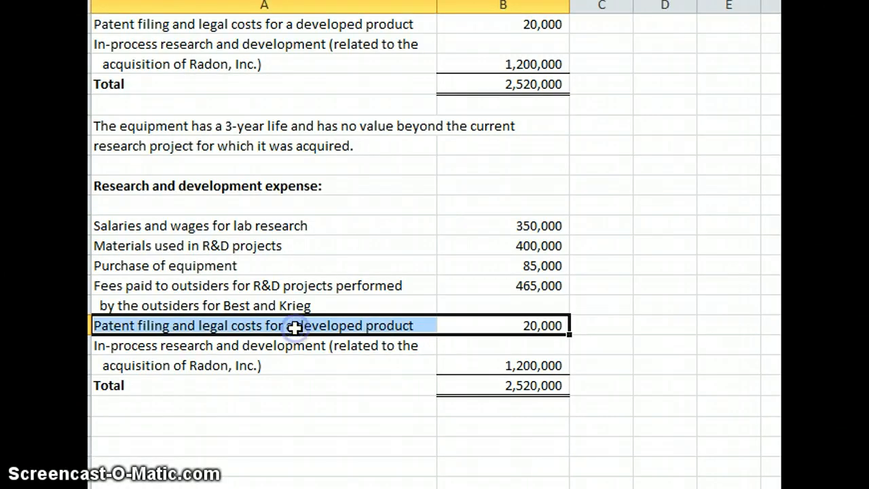
key(Delete)
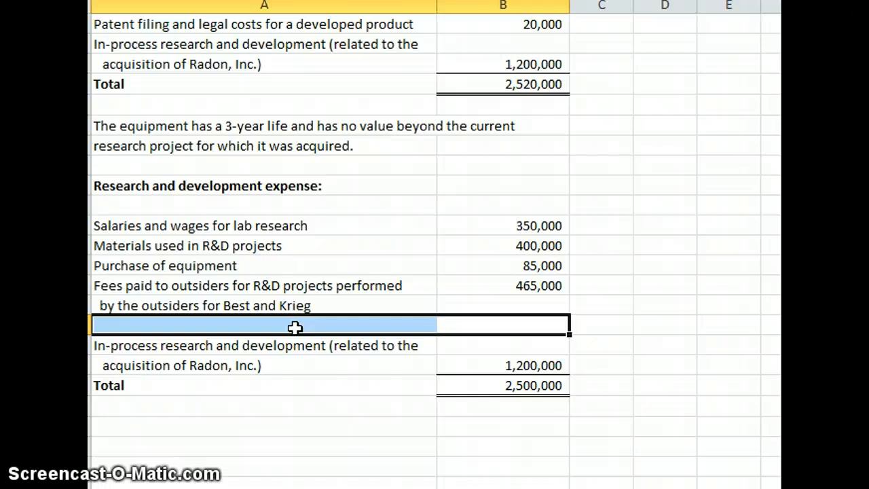
click(502, 345)
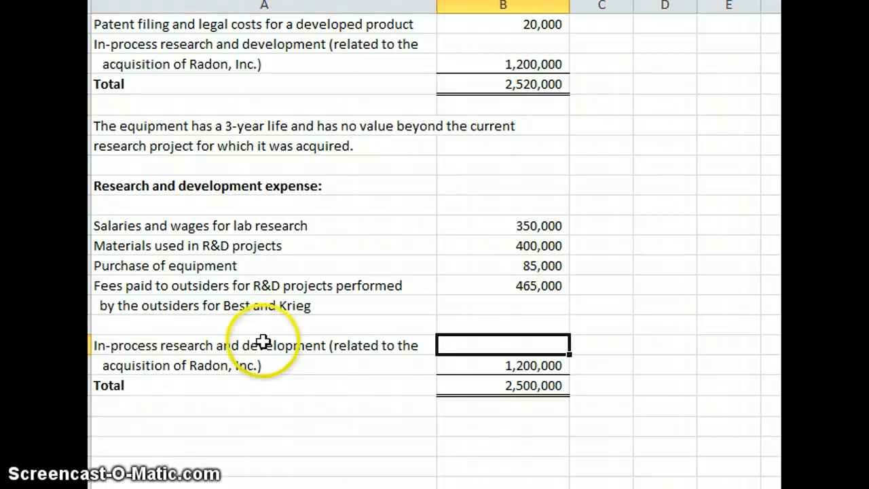